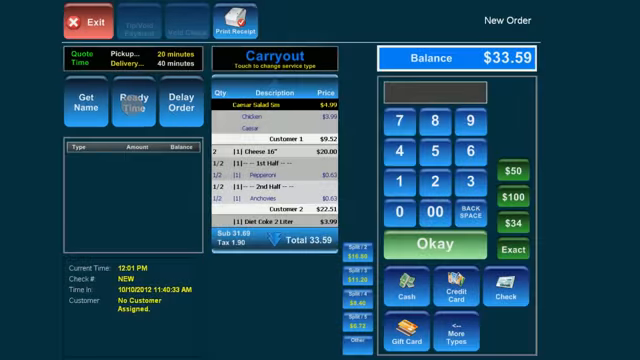
Set the carryout order's ready time to 20 minutes and confirm it
{"action": "left_click", "coordinate": [132, 96]}
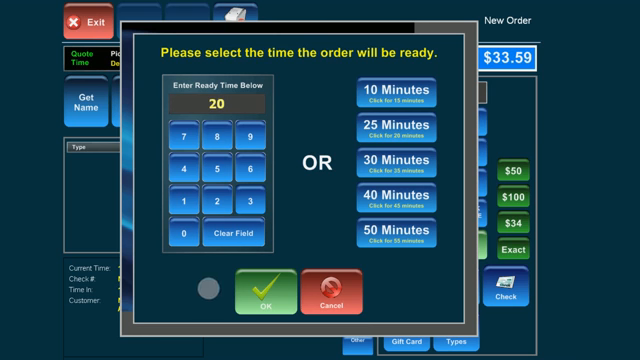
{"action": "left_click", "coordinate": [260, 300]}
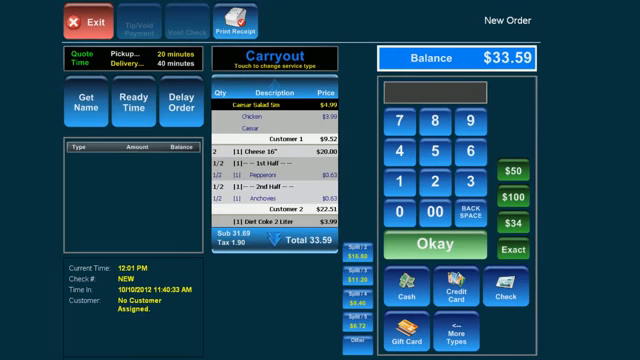
Enter the customer's name 'Tim' for the carryout order
{"action": "left_click", "coordinate": [76, 104]}
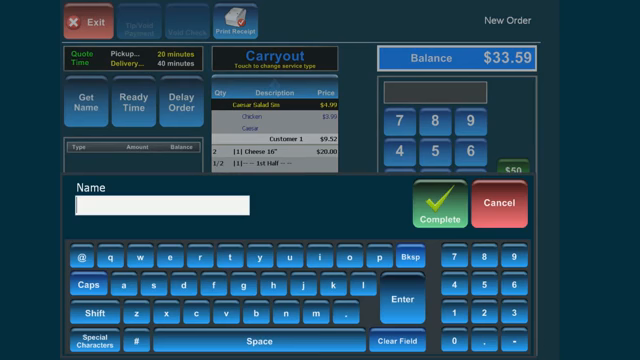
{"action": "type", "text": "Tim"}
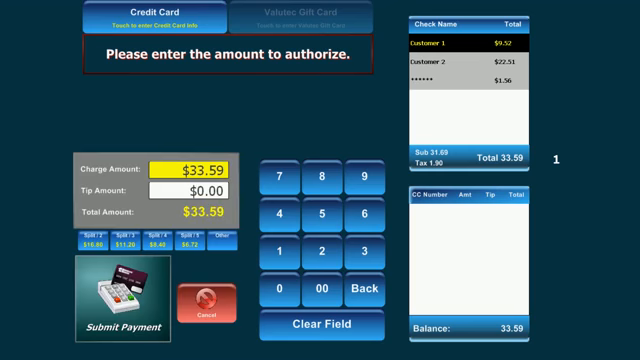
Move to the tip amount on the $33.59 credit card authorization
{"action": "left_click", "coordinate": [210, 190]}
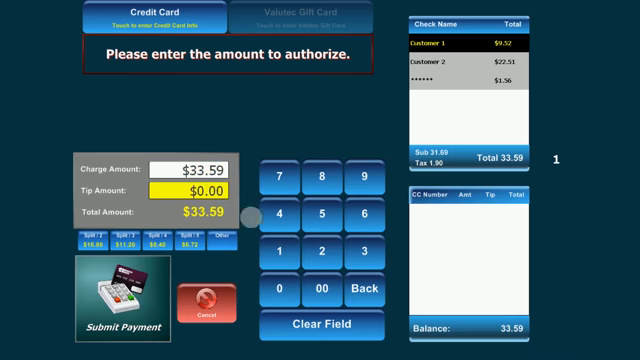